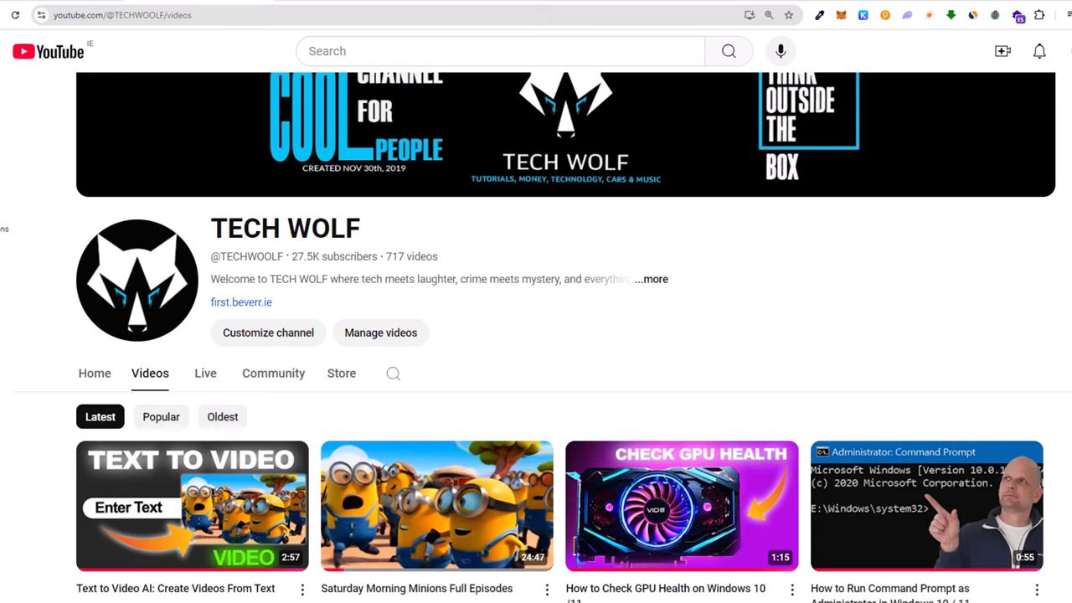
pyautogui.moveTo(963, 131)
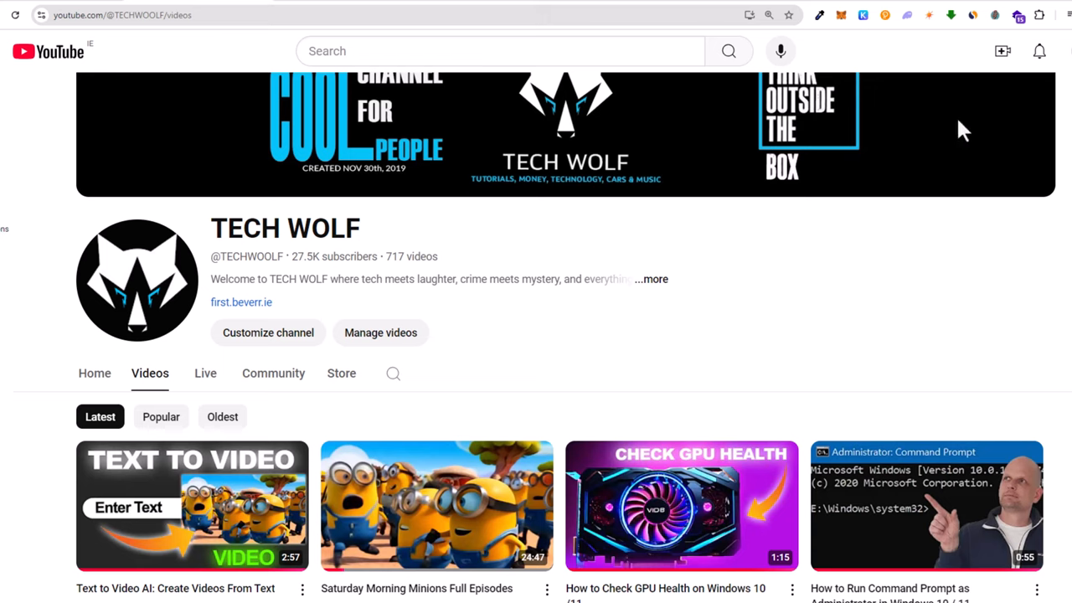
pyautogui.moveTo(84, 3)
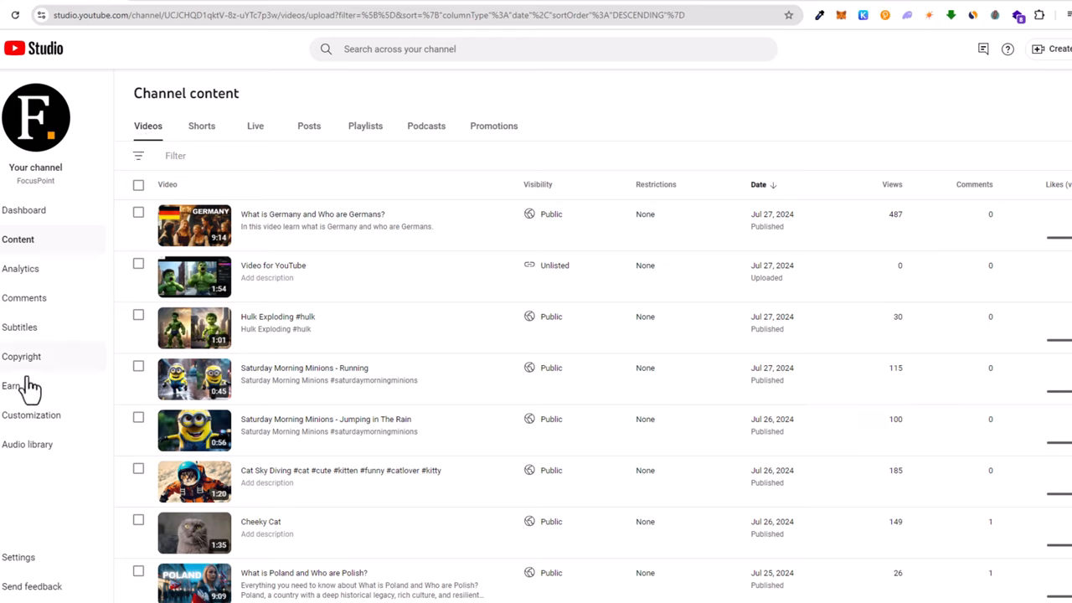
pyautogui.moveTo(40, 519)
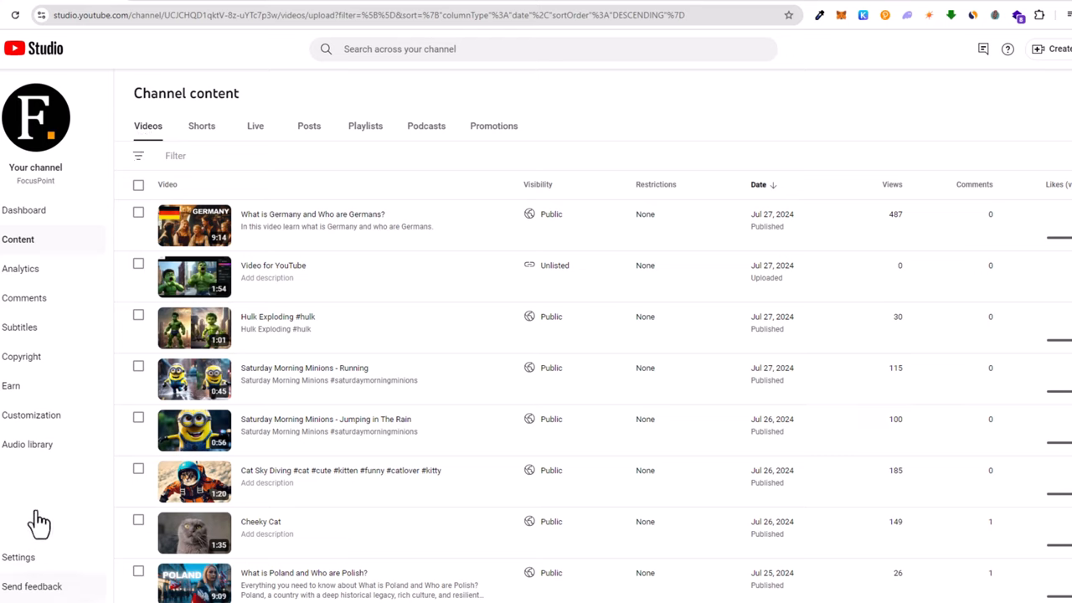
# Show the Audio library's Music track list with genre, mood, artist and duration columns
pyautogui.click(27, 443)
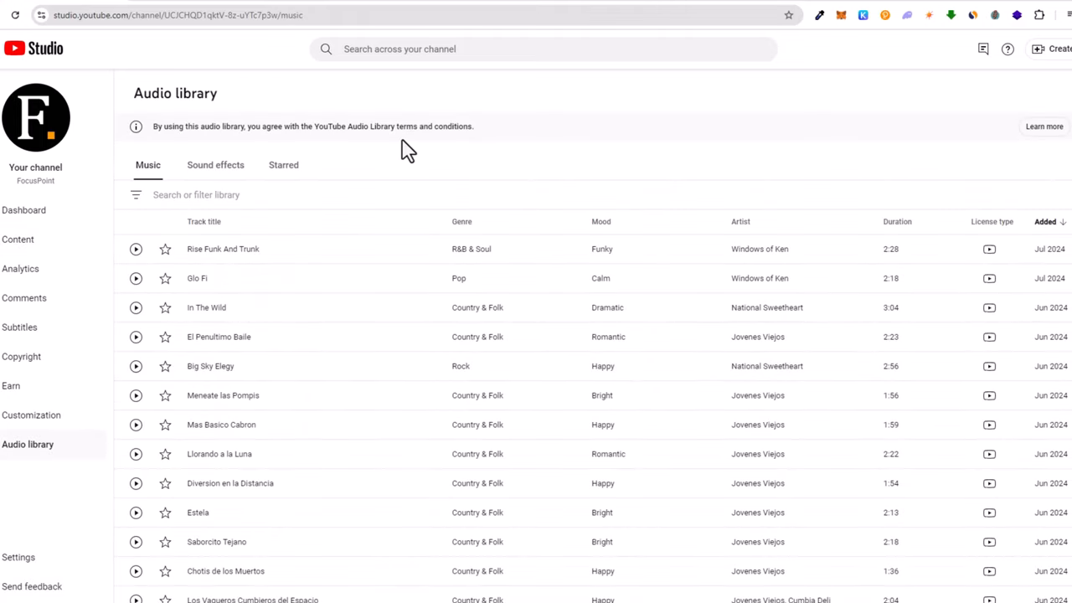
pyautogui.moveTo(214, 166)
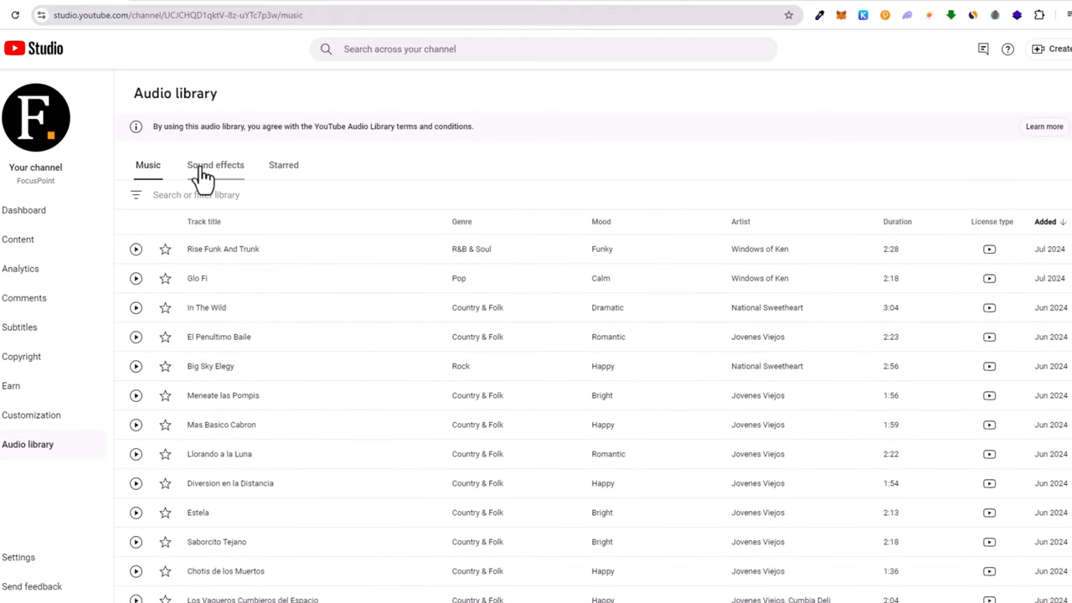
pyautogui.scroll(-3)
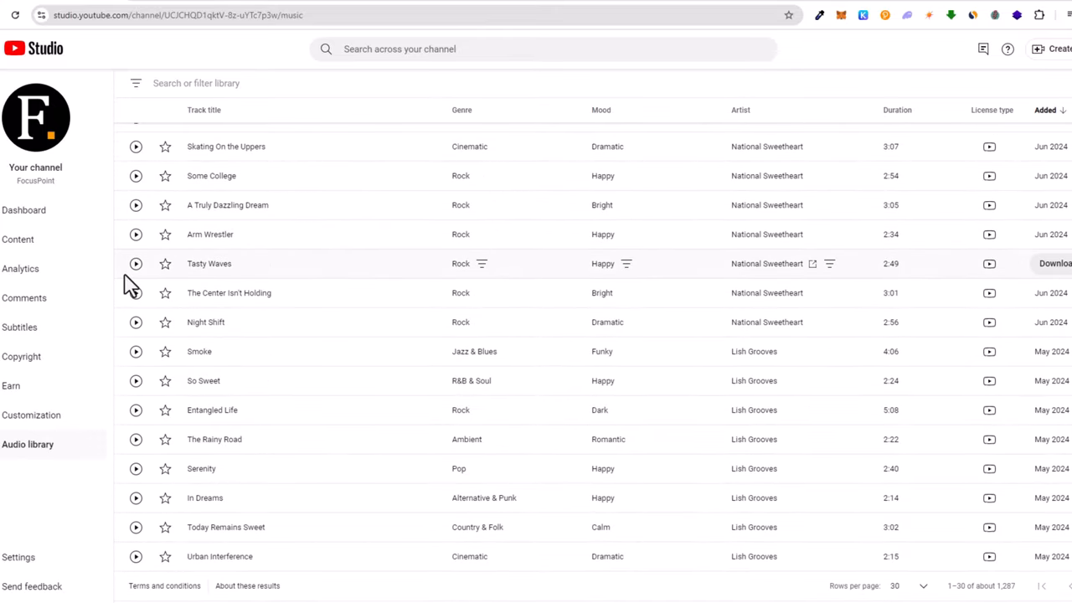
pyautogui.scroll(3)
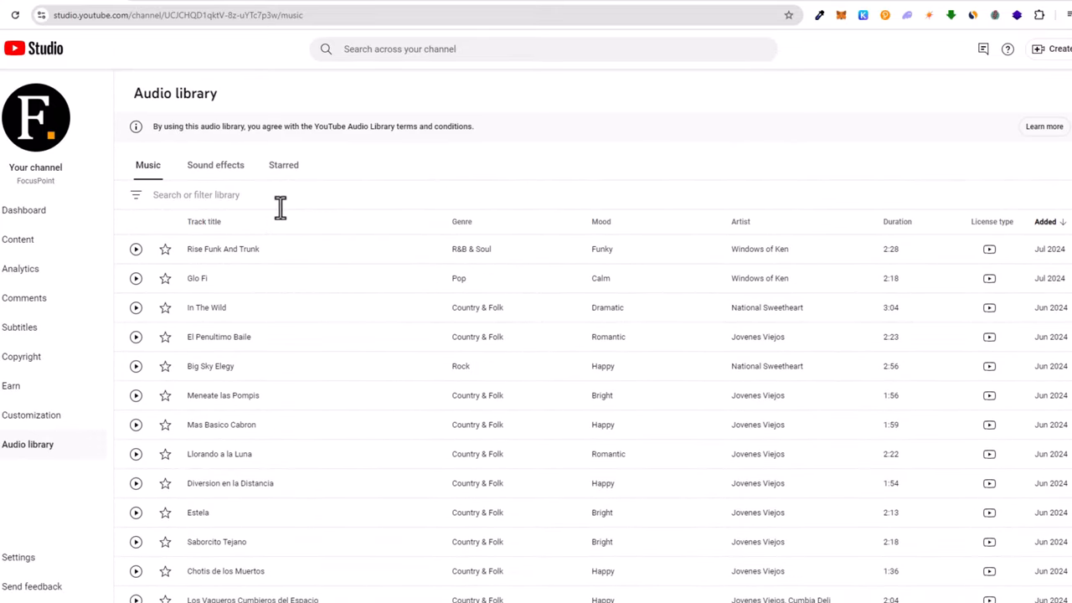
pyautogui.moveTo(288, 4)
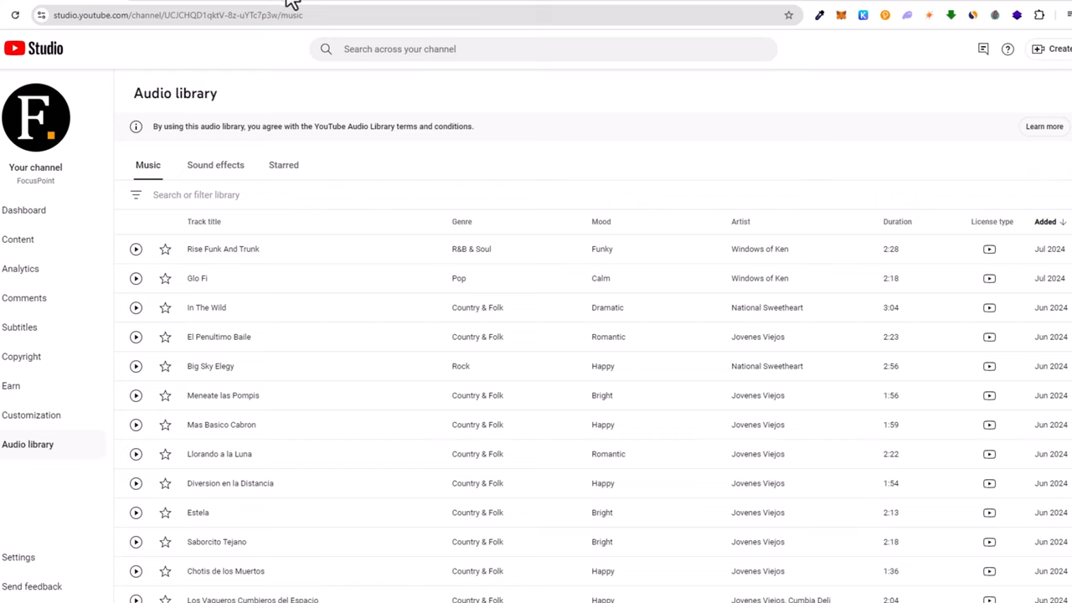
pyautogui.moveTo(283, 74)
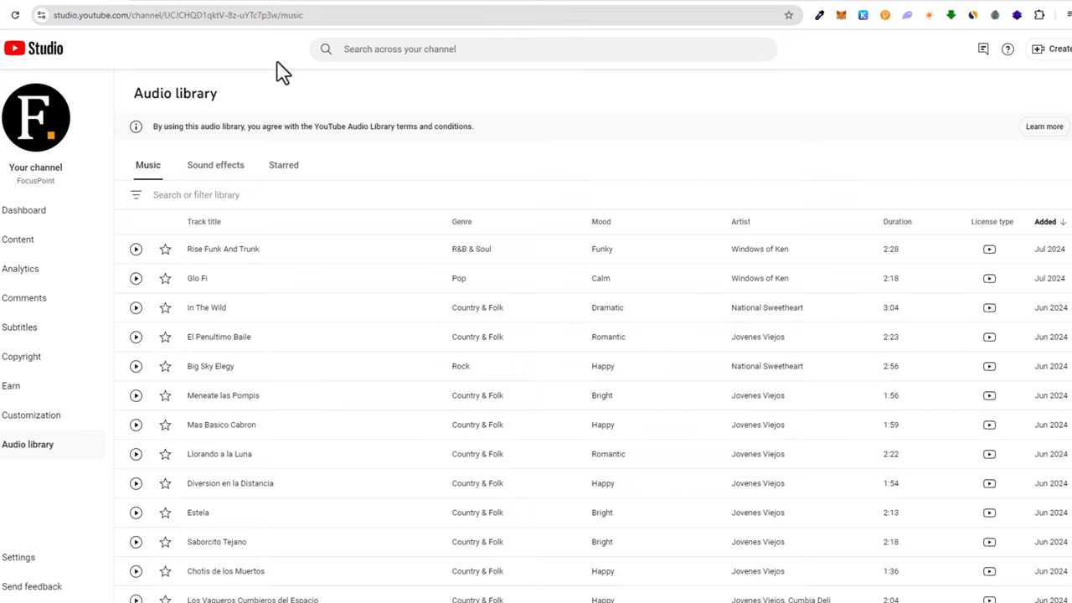
pyautogui.moveTo(285, 47)
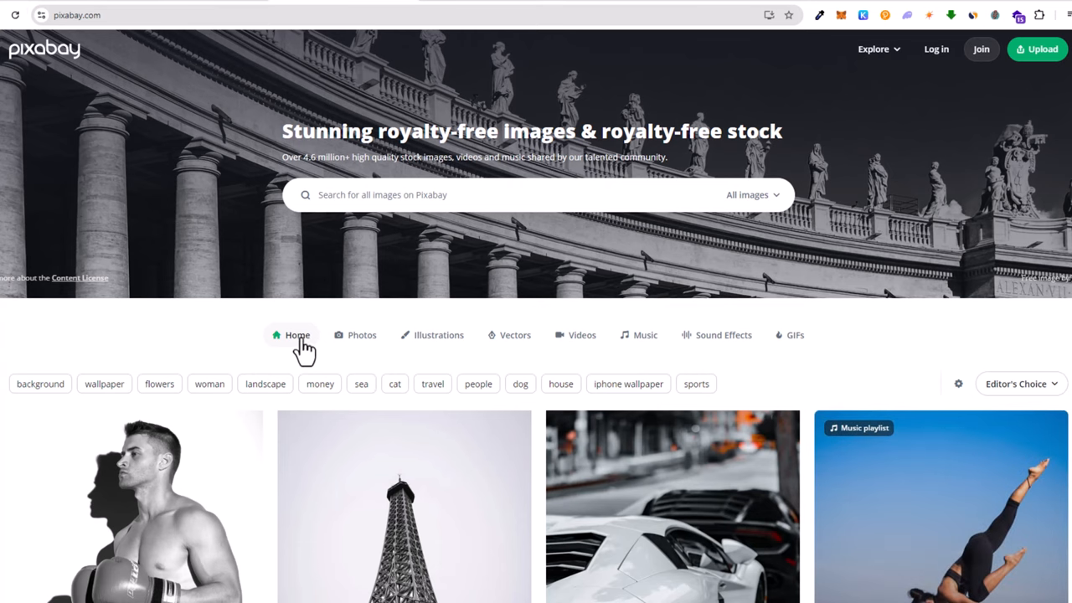
pyautogui.moveTo(514, 334)
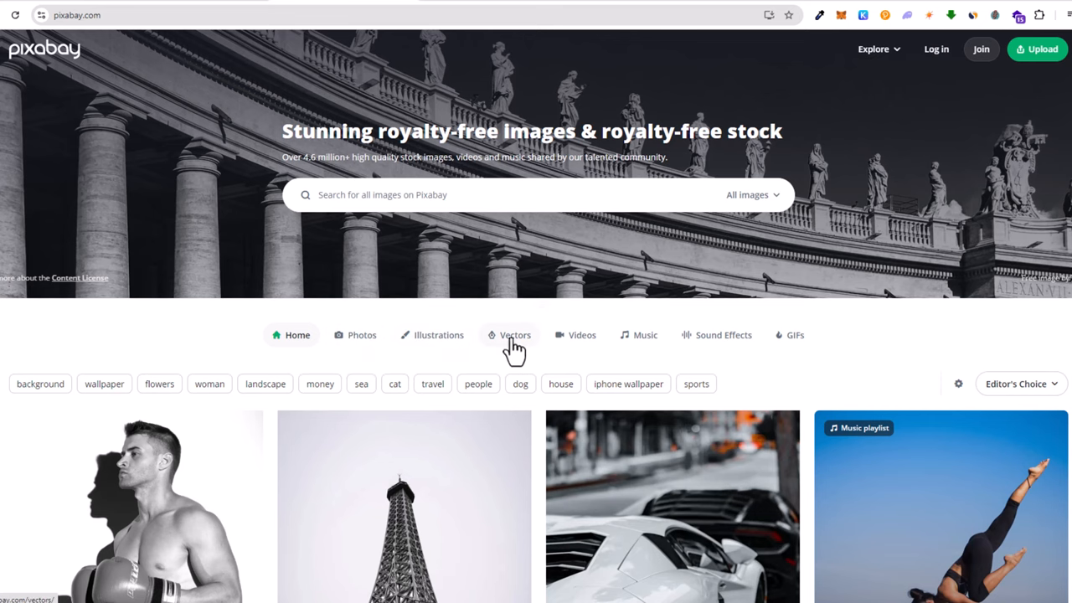
pyautogui.moveTo(644, 335)
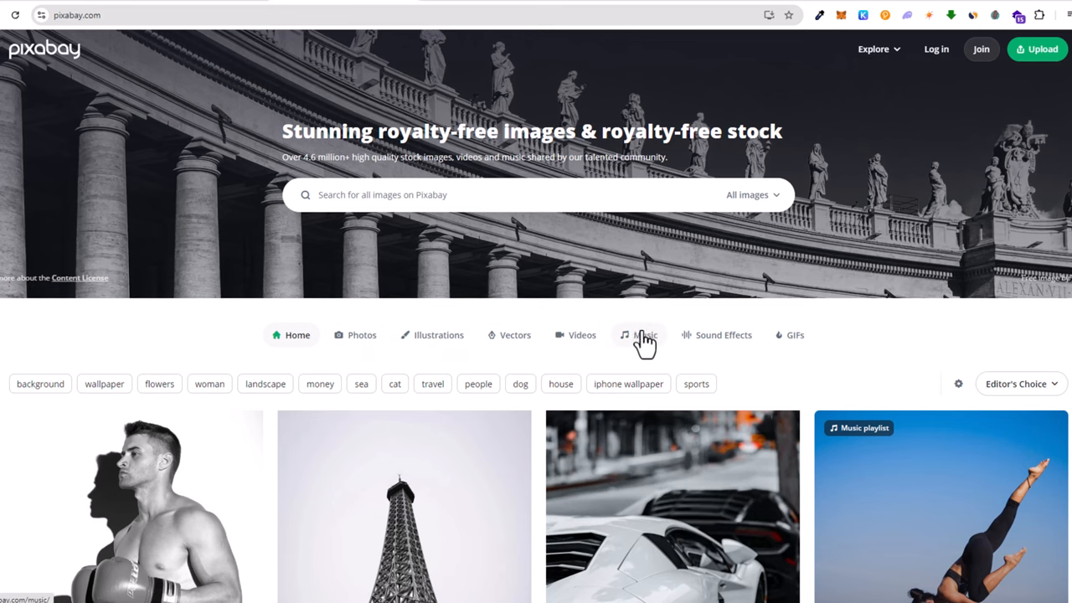
# Switch Pixabay from the home page to the Music category listing
pyautogui.click(645, 335)
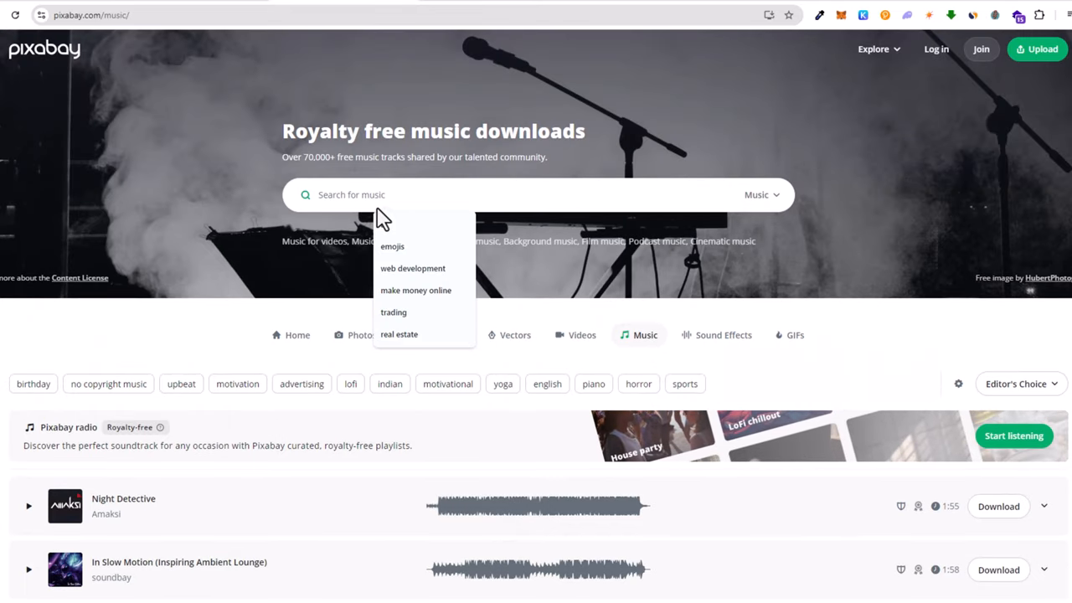
# Search Pixabay music for 'cartoon' and browse the royalty-free cartoon tracks
pyautogui.write('cartoon')
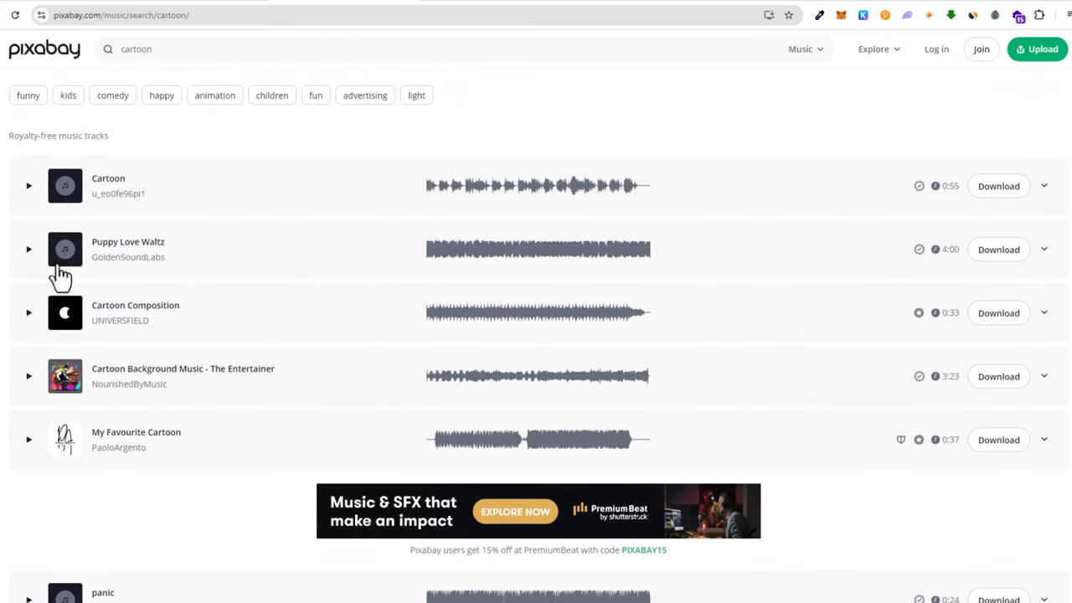
pyautogui.scroll(-3)
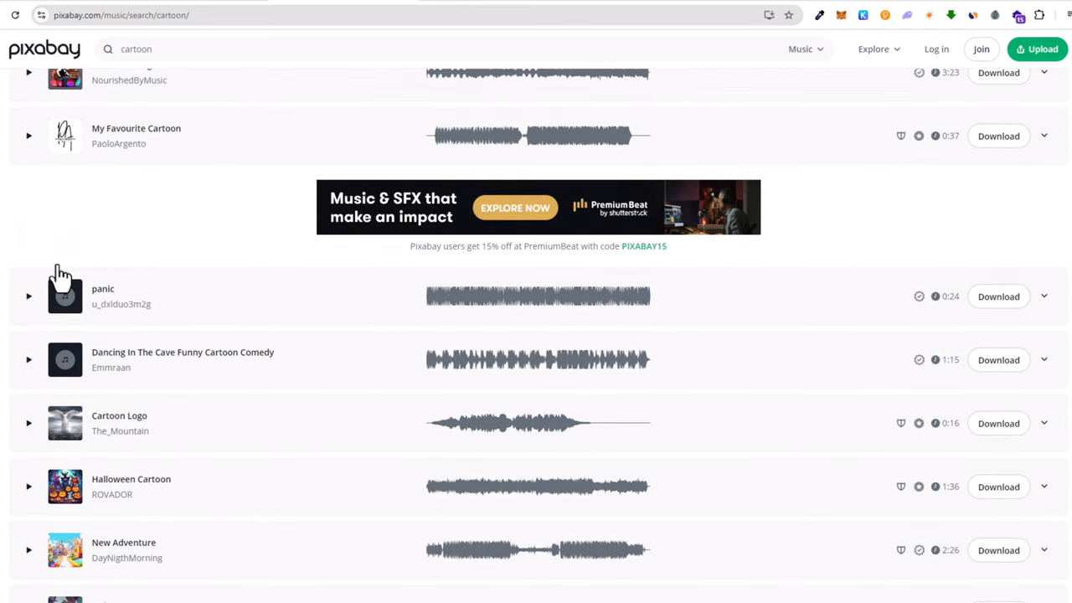
pyautogui.moveTo(663, 385)
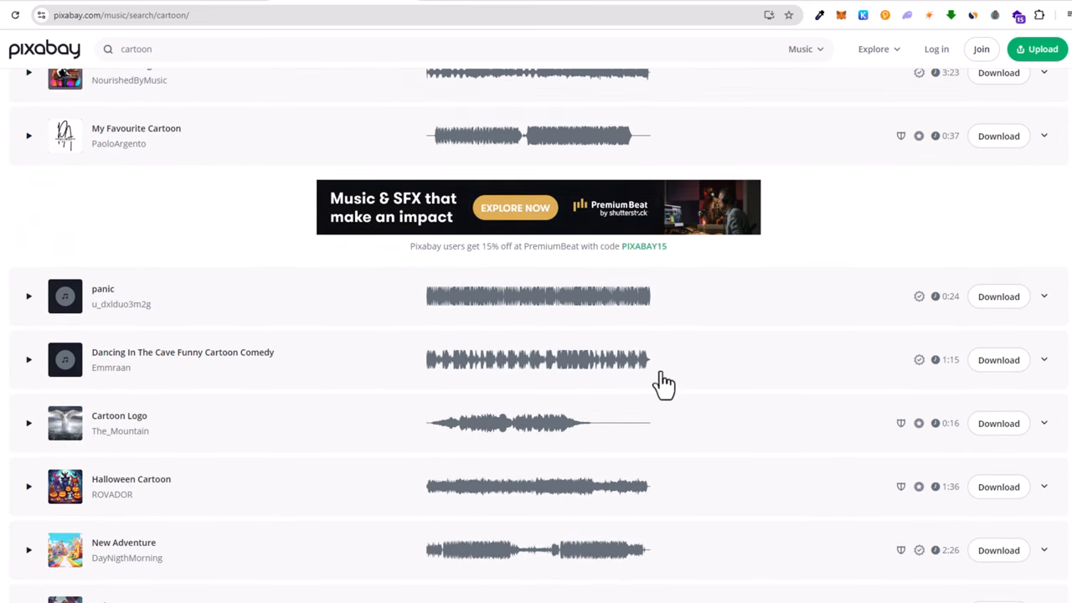
pyautogui.scroll(-3)
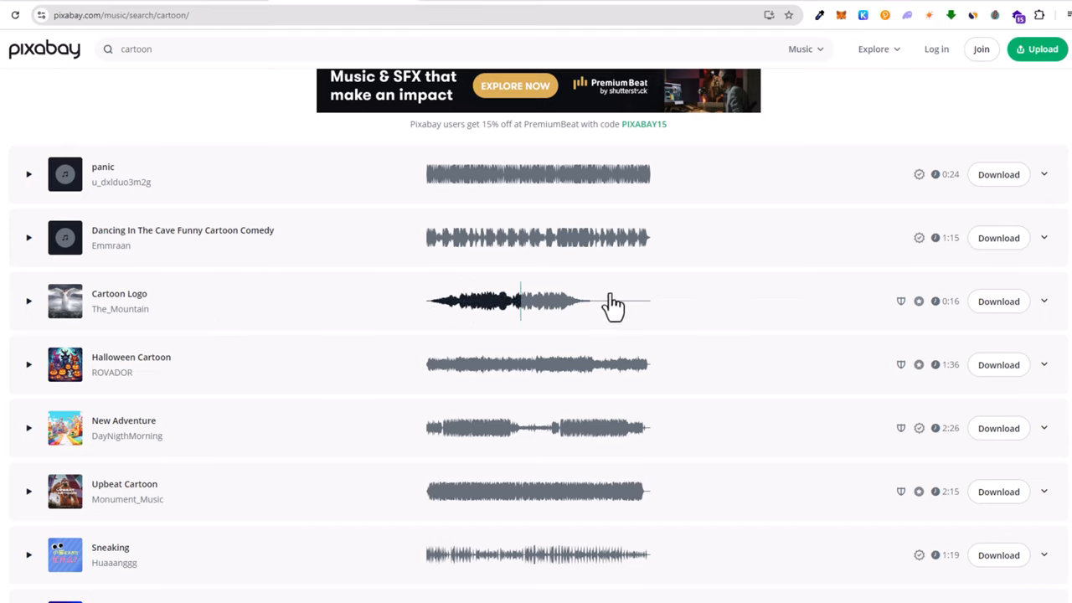
pyautogui.moveTo(901, 301)
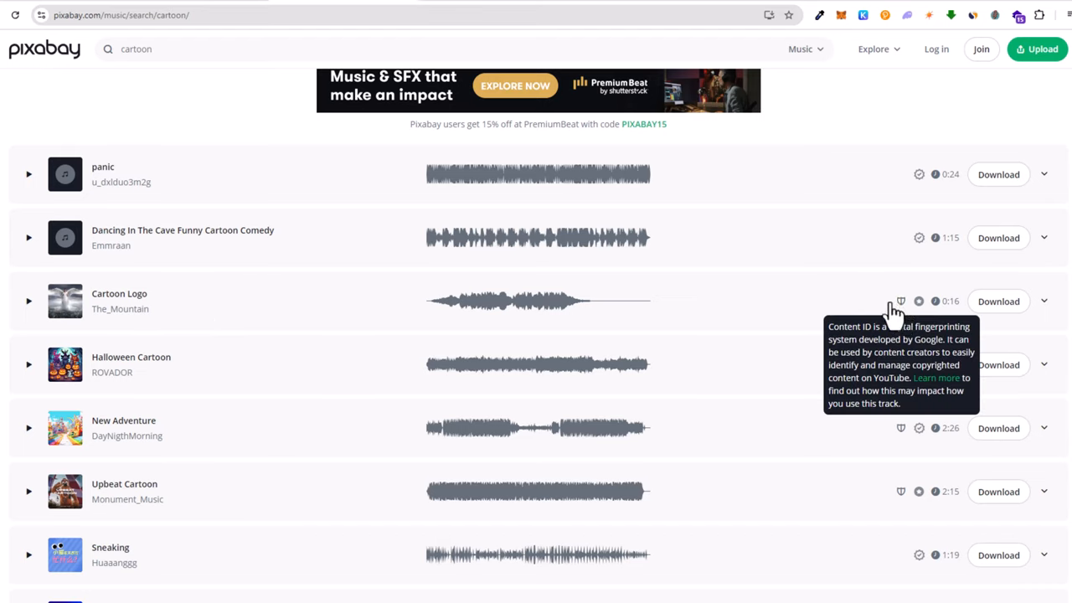
pyautogui.moveTo(901, 318)
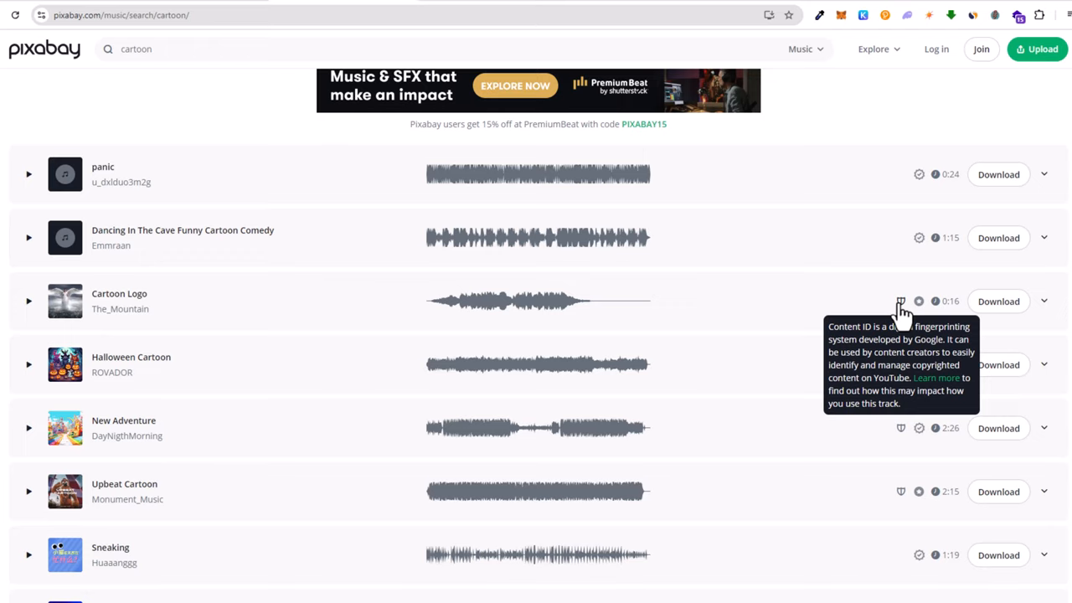
pyautogui.moveTo(134, 231)
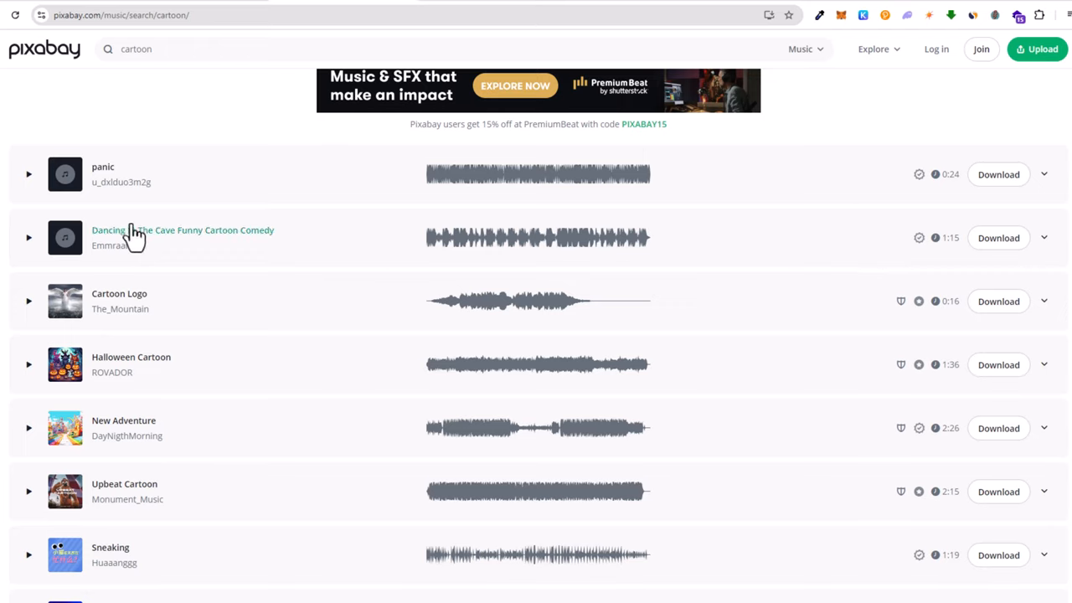
pyautogui.moveTo(881, 245)
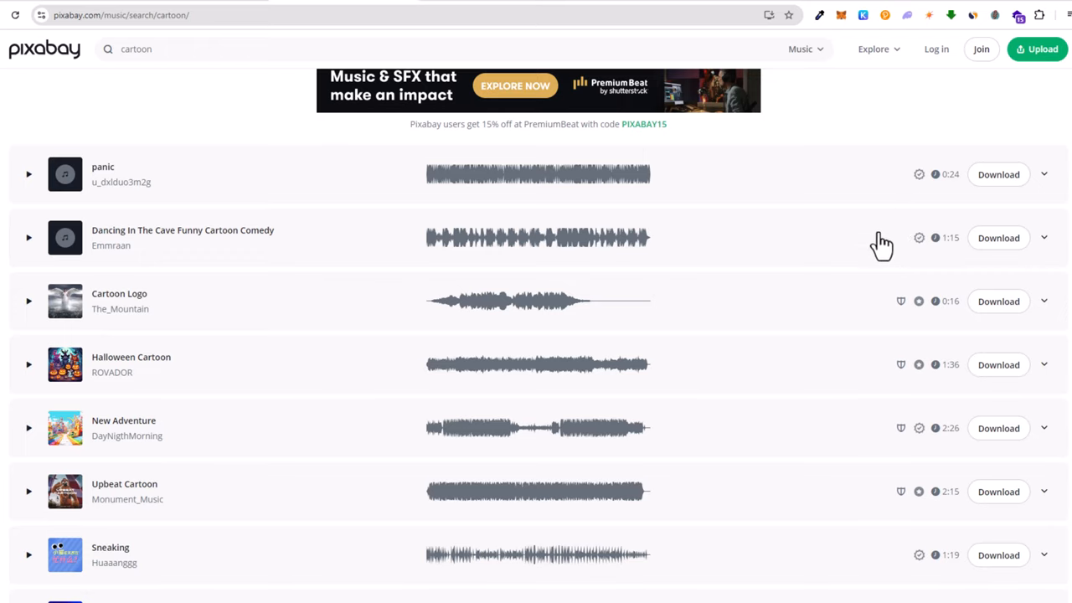
pyautogui.moveTo(901, 301)
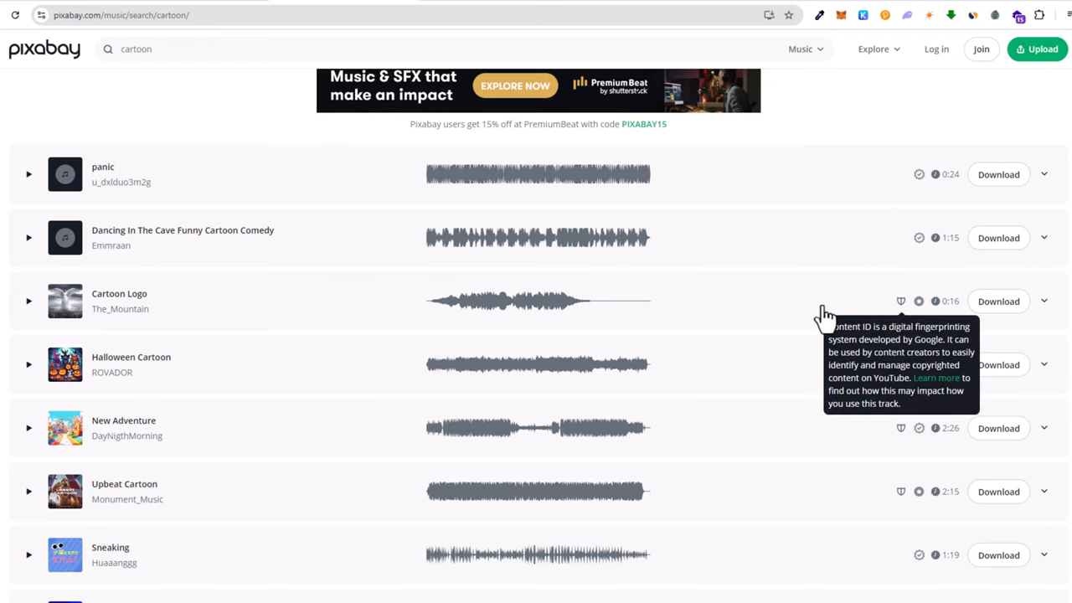
# Browse further cartoon tracks and continue to page 2 of the results
pyautogui.scroll(-3)
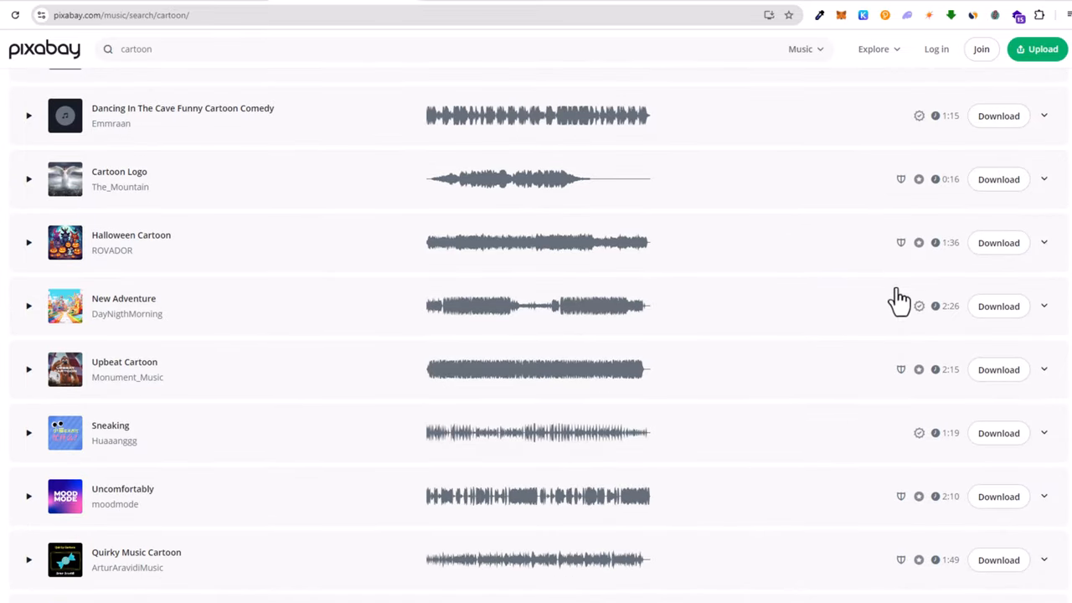
pyautogui.moveTo(897, 389)
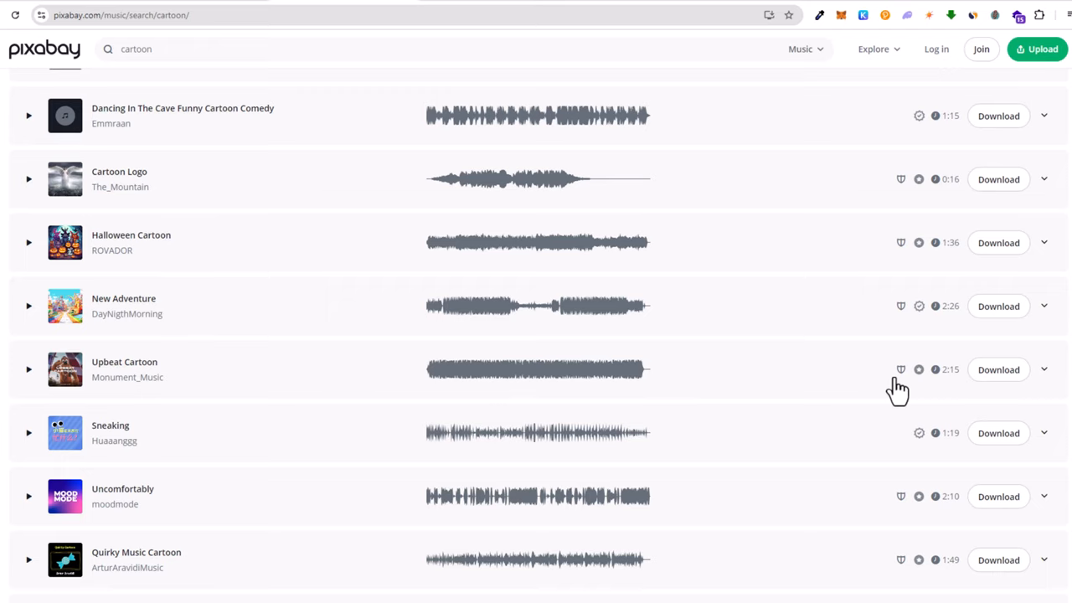
pyautogui.moveTo(912, 377)
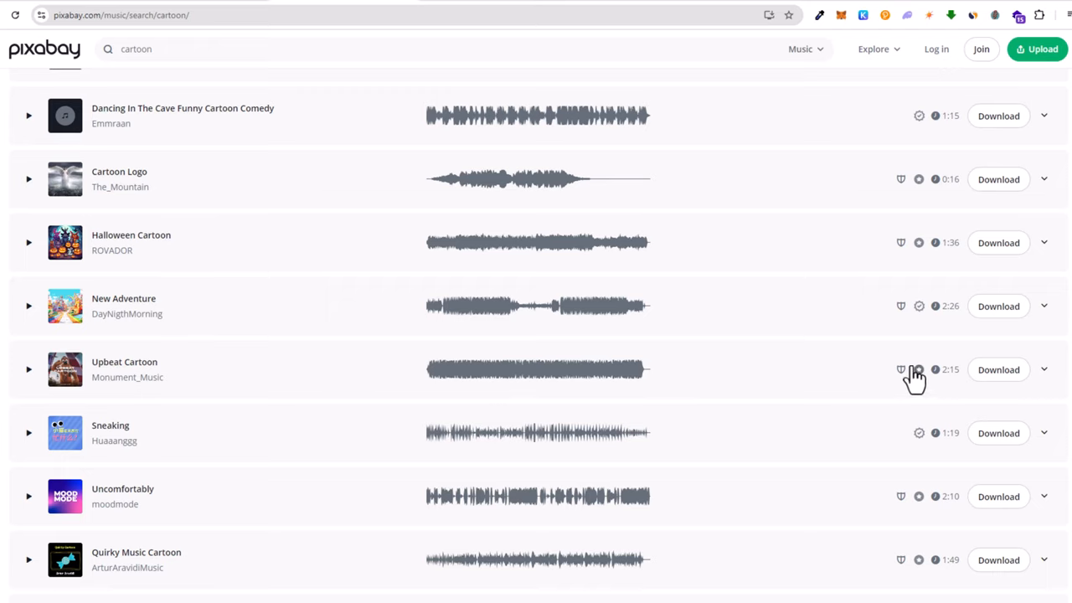
pyautogui.moveTo(896, 243)
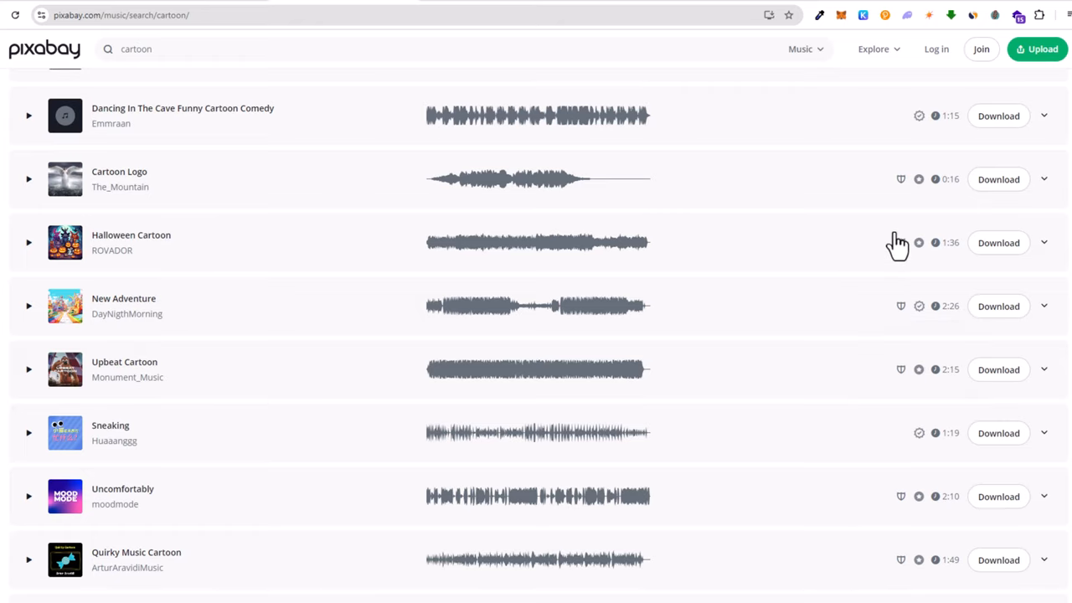
pyautogui.moveTo(877, 438)
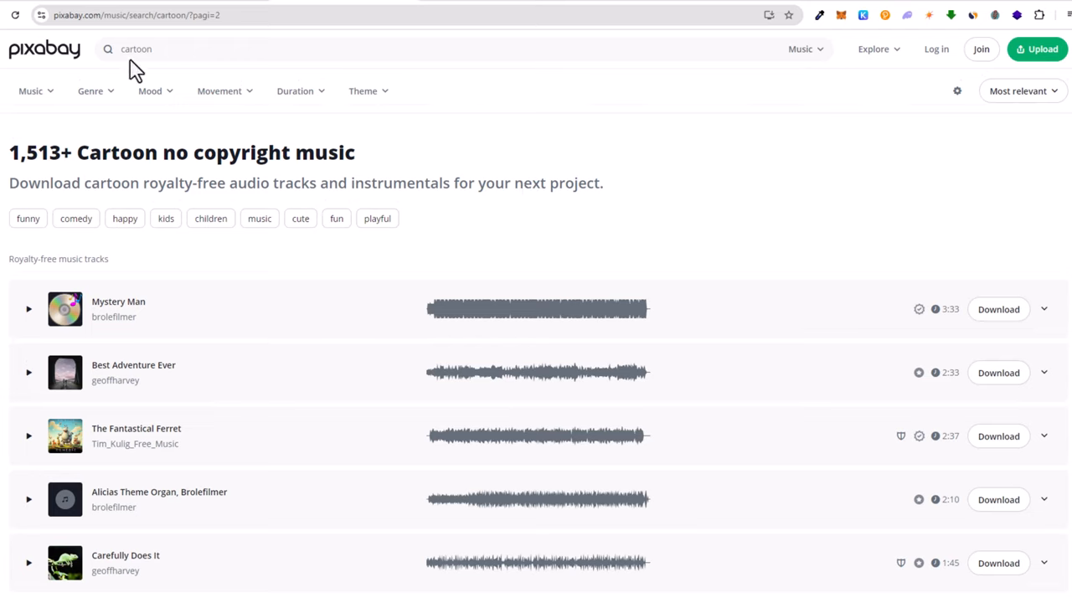
pyautogui.doubleClick(136, 49)
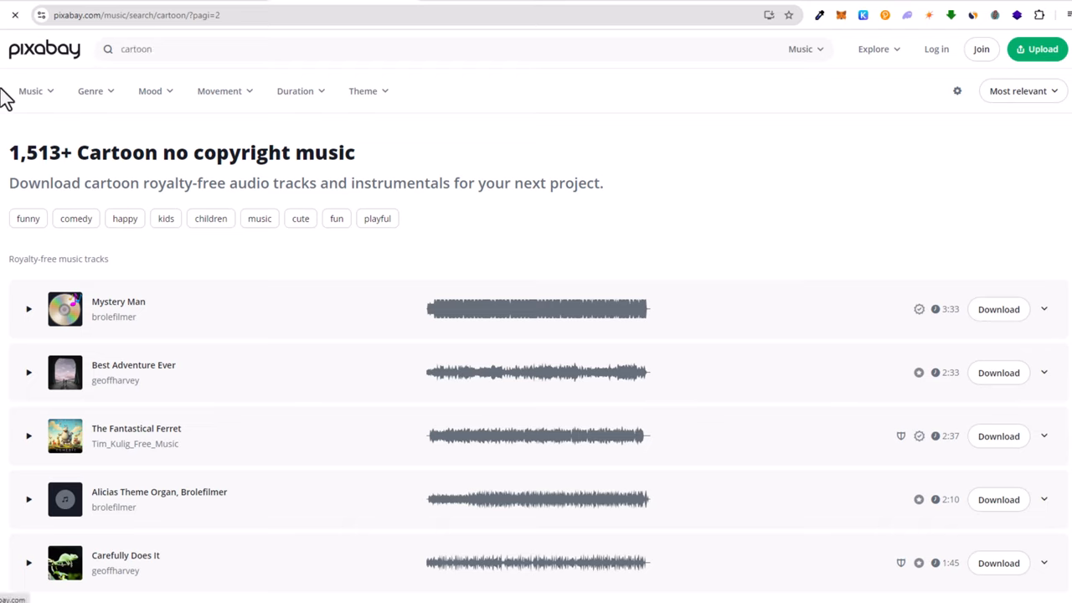
# Return to the Pixabay home page and browse the Sound Effects collection
pyautogui.click(44, 48)
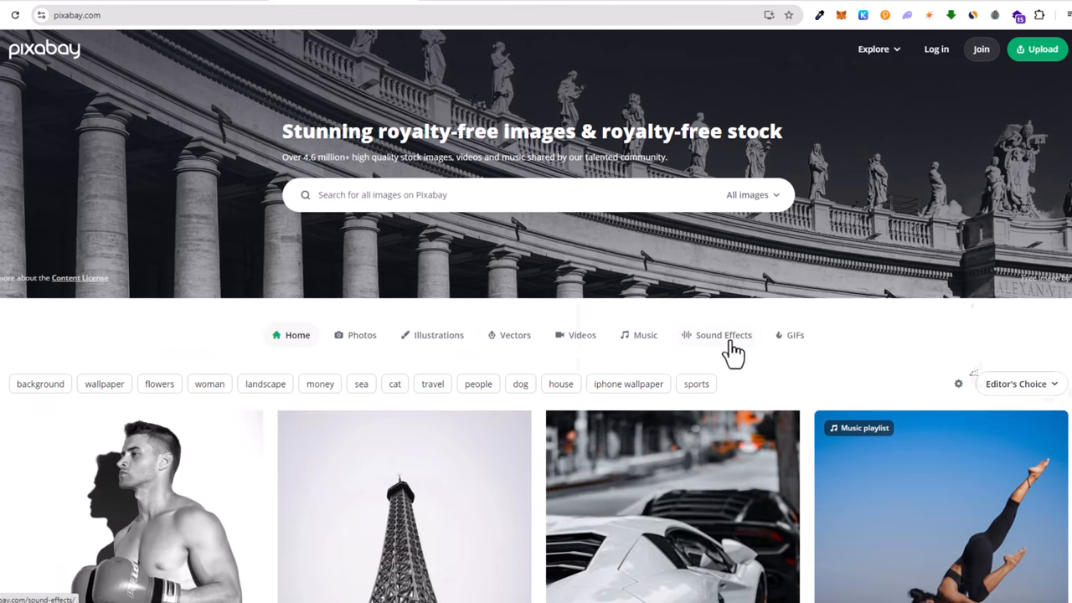
pyautogui.click(723, 335)
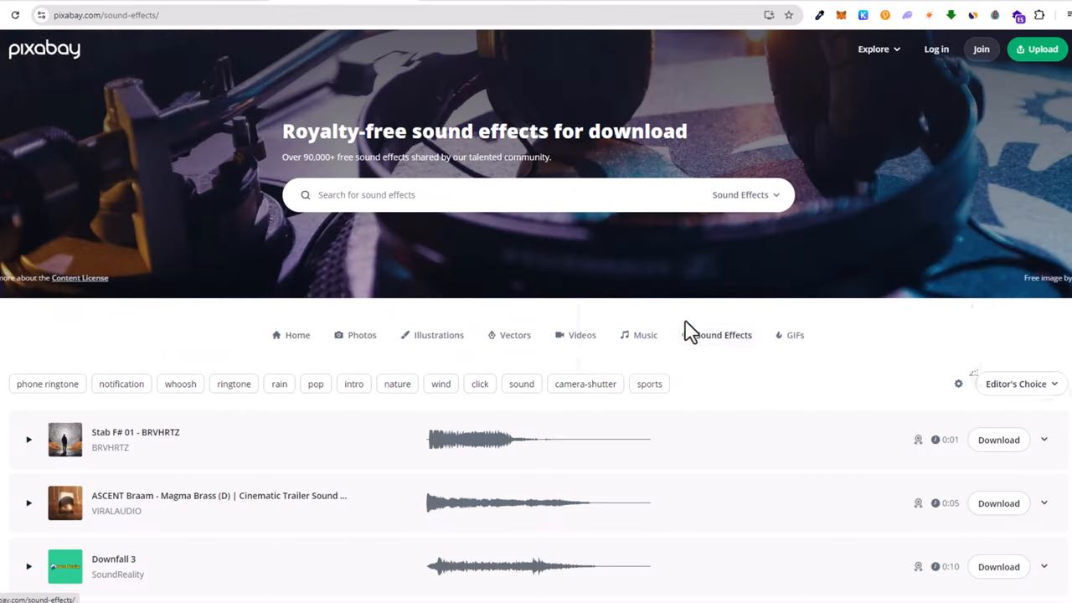
pyautogui.scroll(-3)
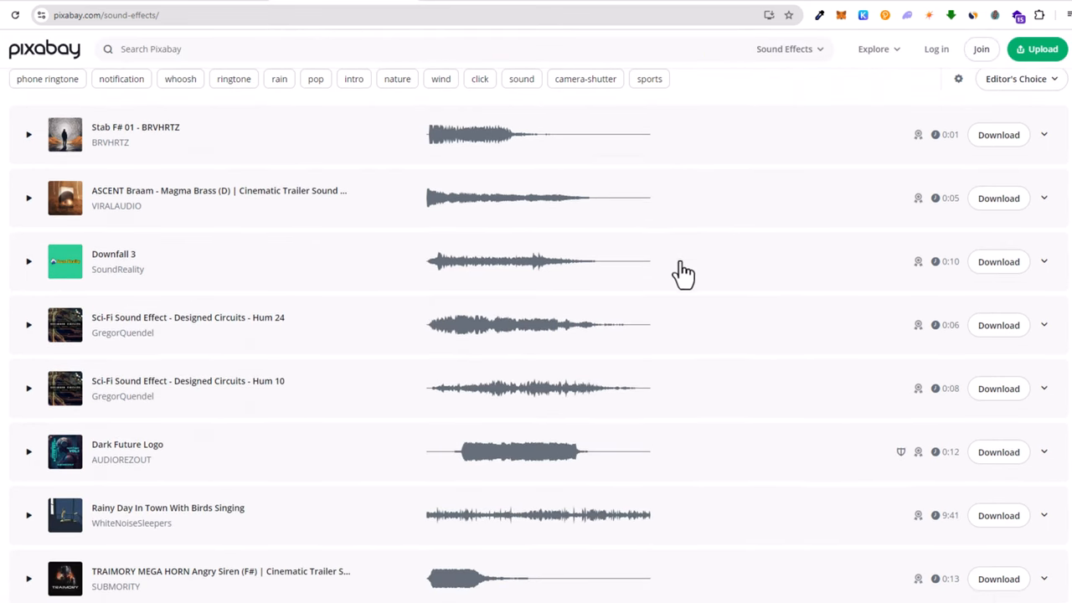
pyautogui.moveTo(897, 466)
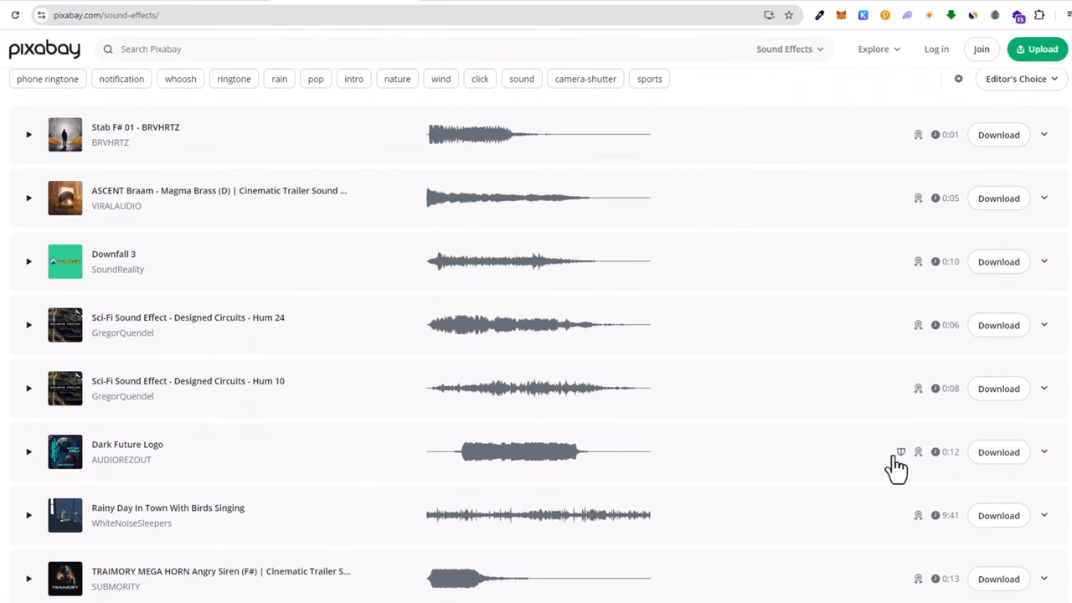
pyautogui.scroll(-3)
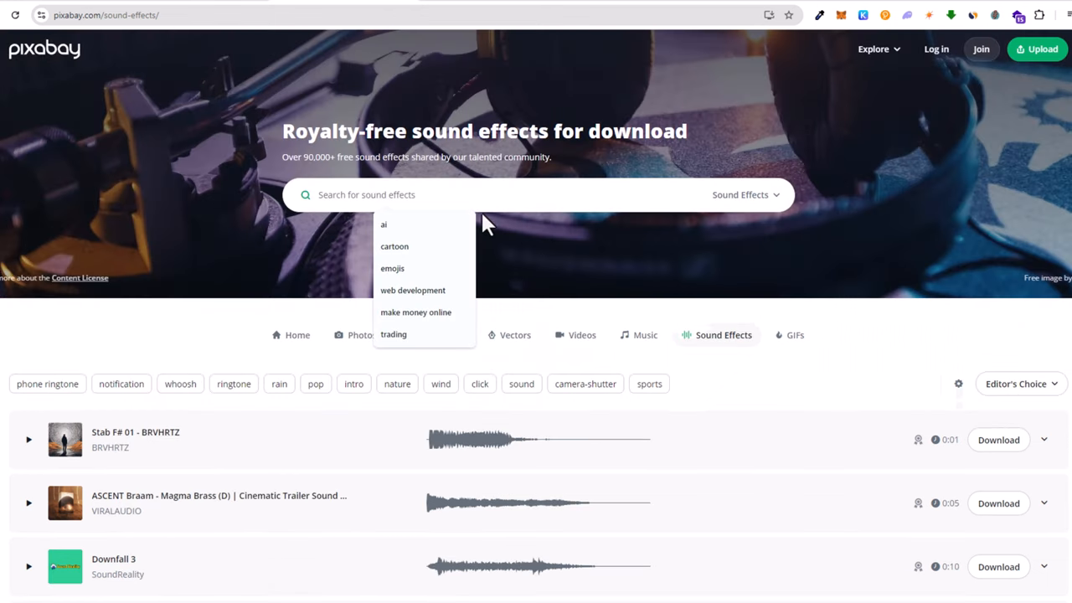
pyautogui.moveTo(569, 198)
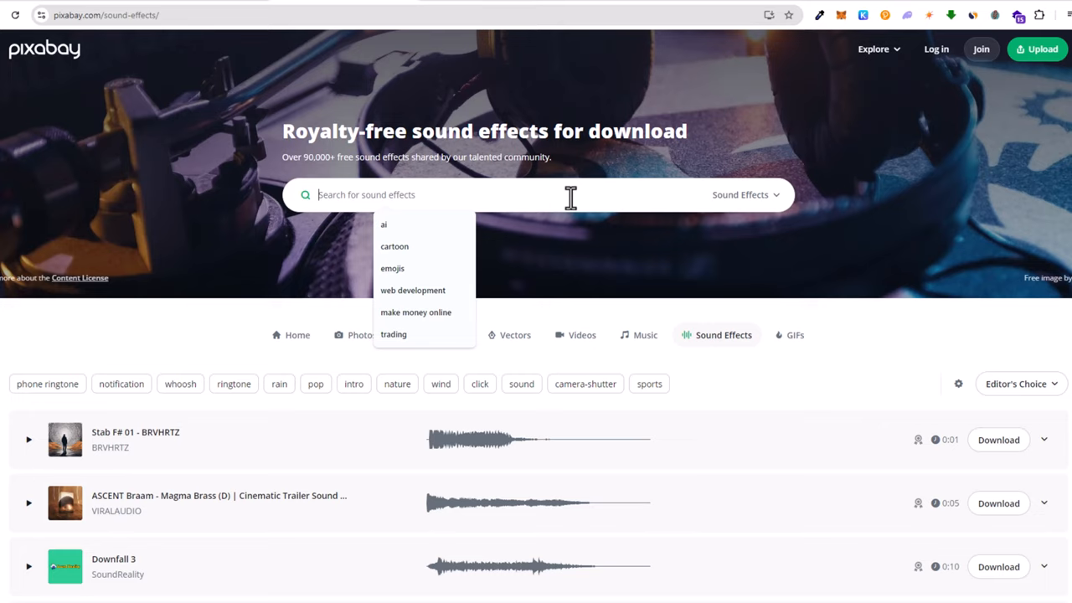
pyautogui.scroll(-3)
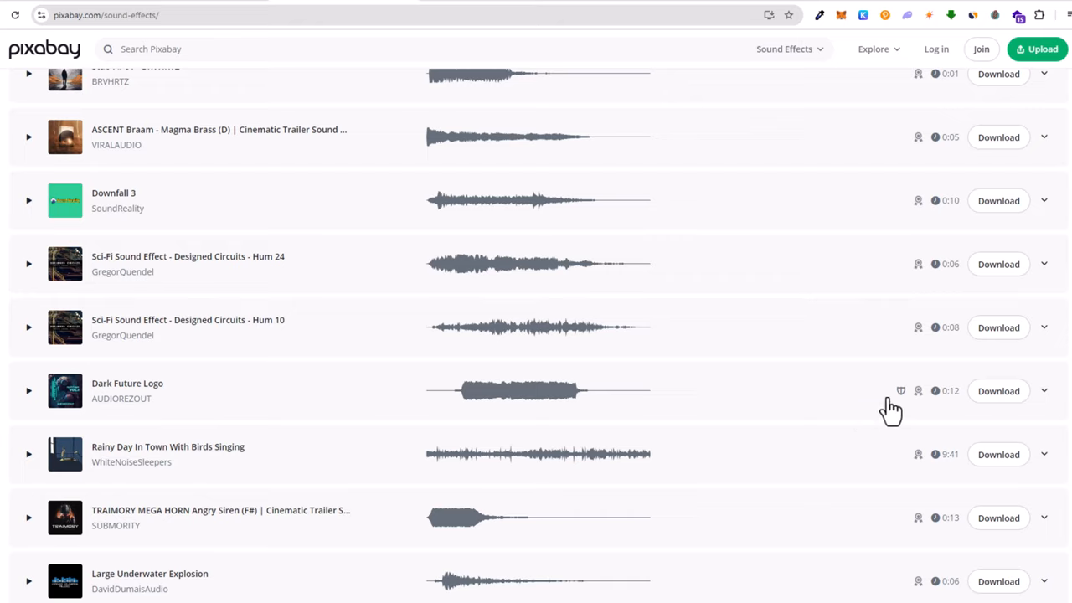
pyautogui.moveTo(795, 452)
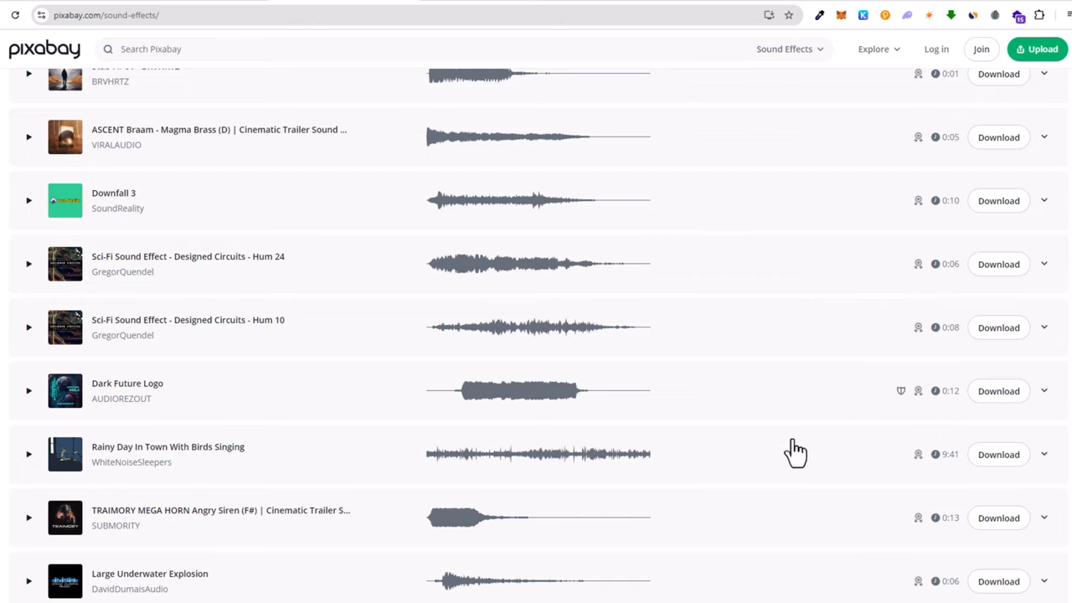